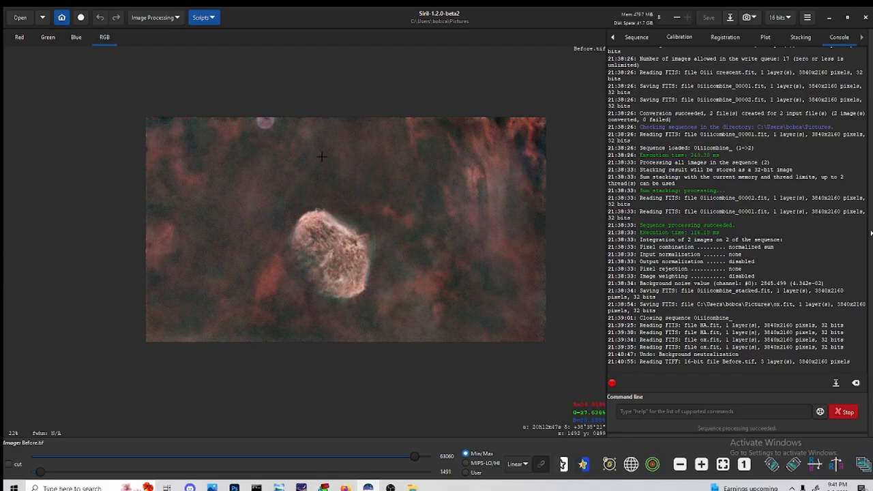
mouse_move(363, 237)
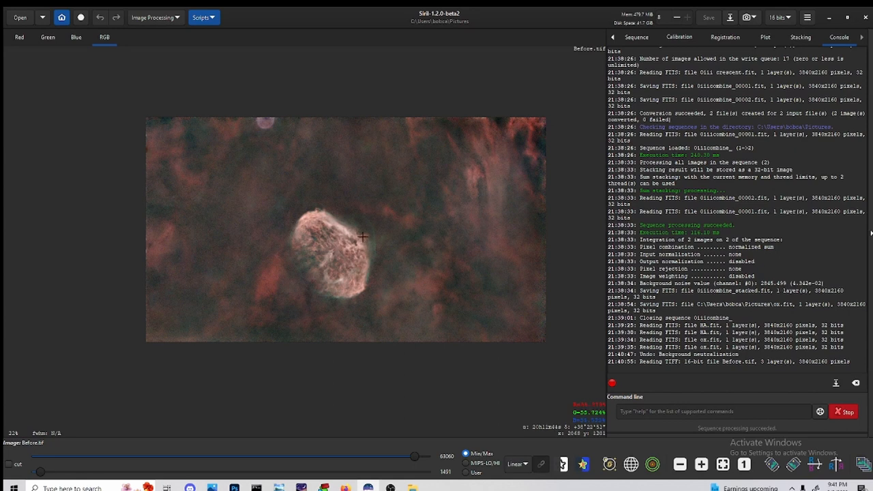
mouse_move(461, 229)
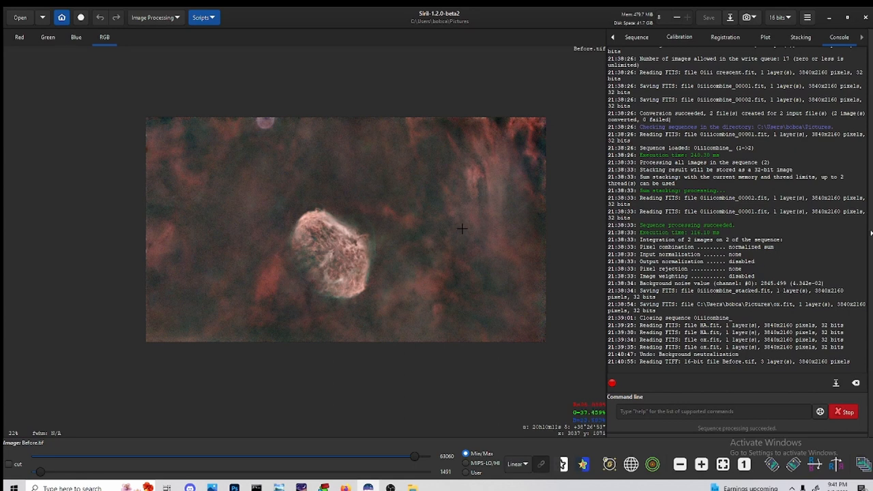
mouse_move(452, 221)
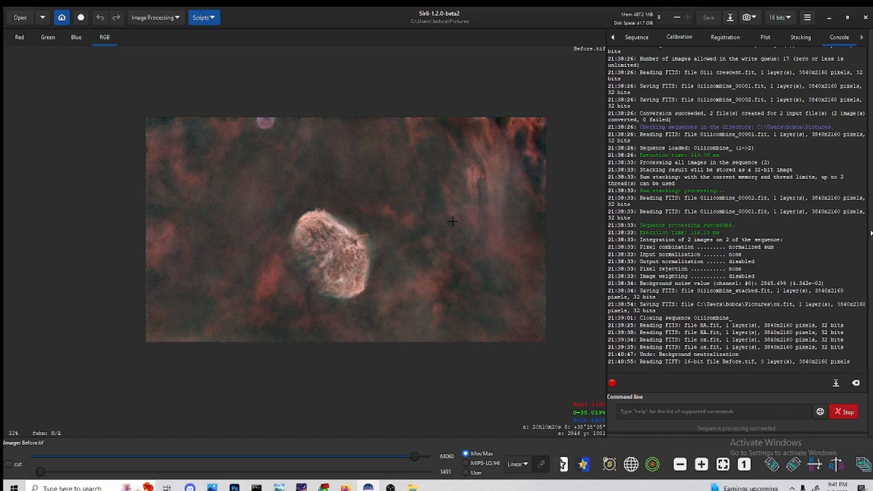
mouse_move(412, 226)
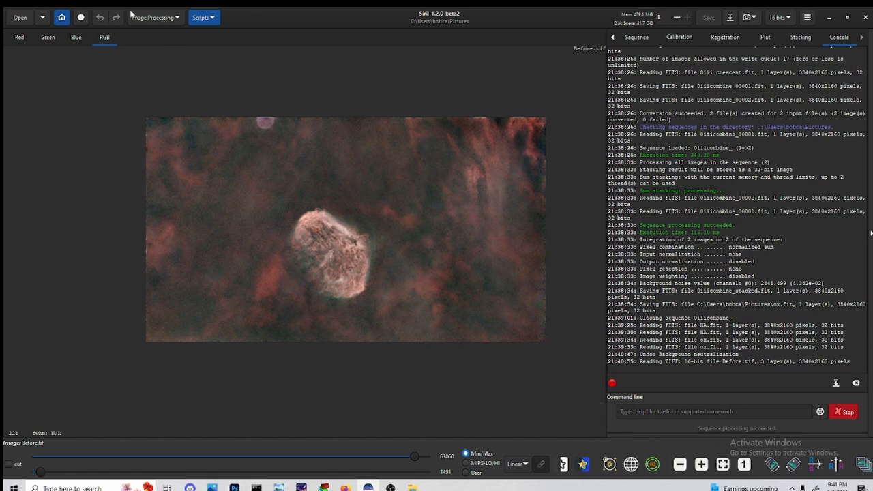
Step: Bring up Split Channels from the Extraction operations for the nebula image
click(152, 17)
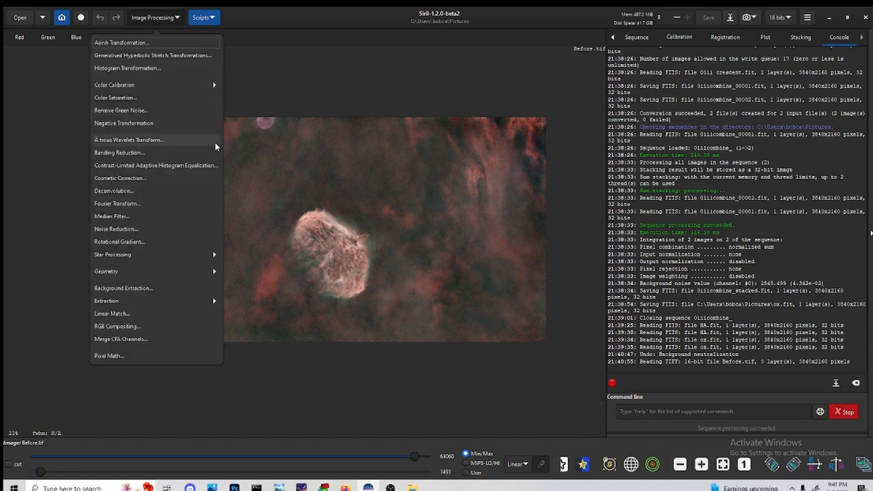
click(107, 301)
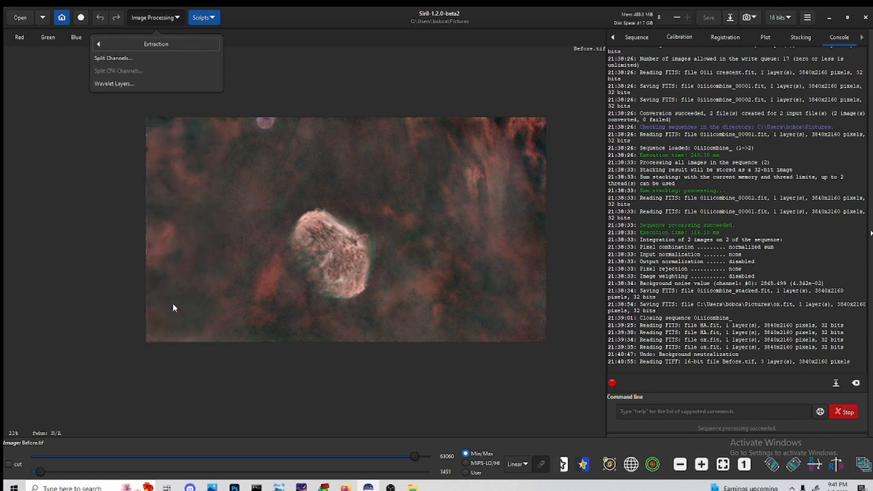
click(113, 57)
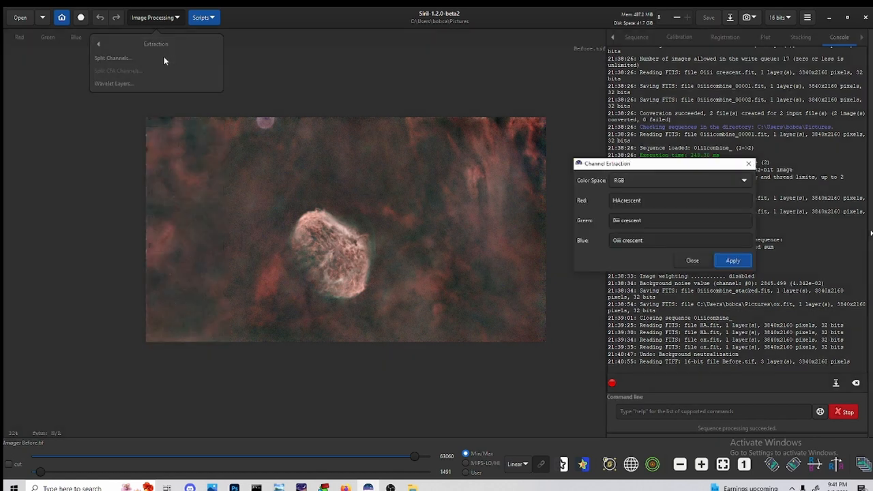
click(732, 259)
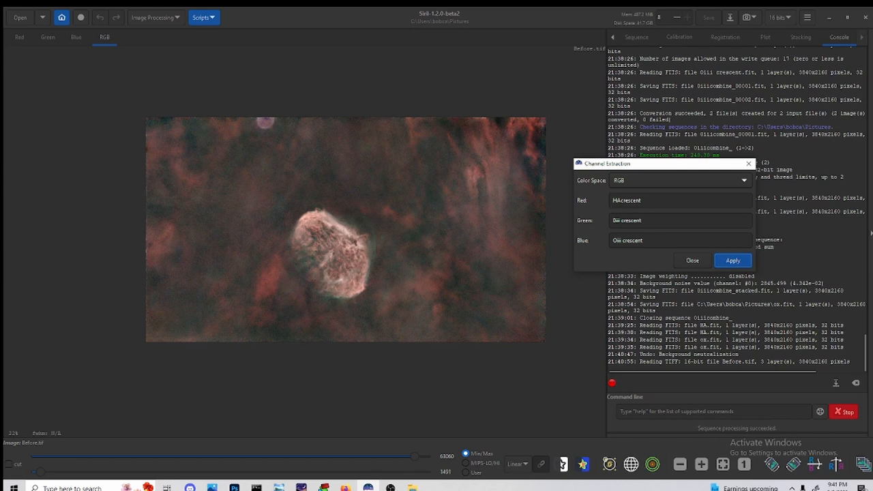
Step: Keep RGB colour space, name the channel files for the Crescent, and apply the split
triple_click(679, 220)
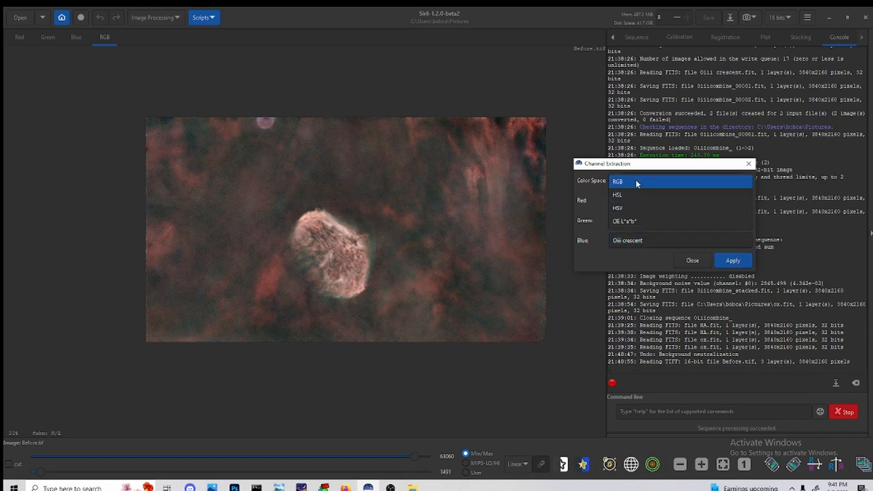
click(617, 180)
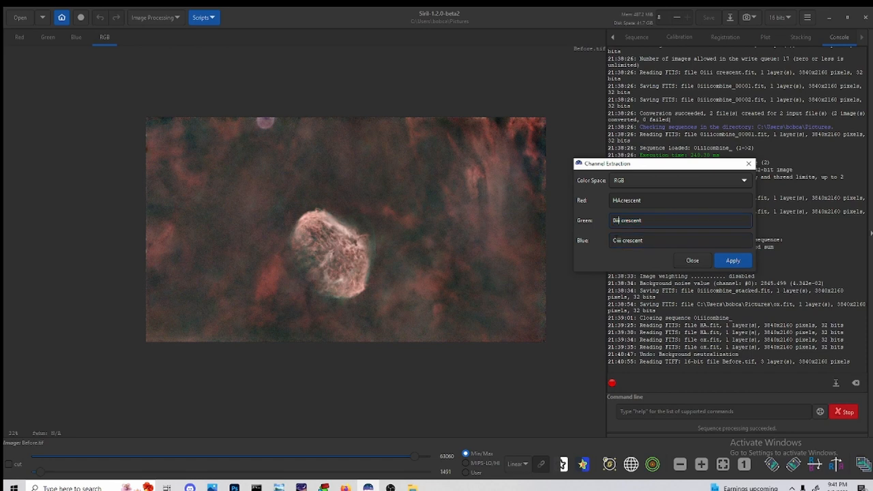
click(679, 240)
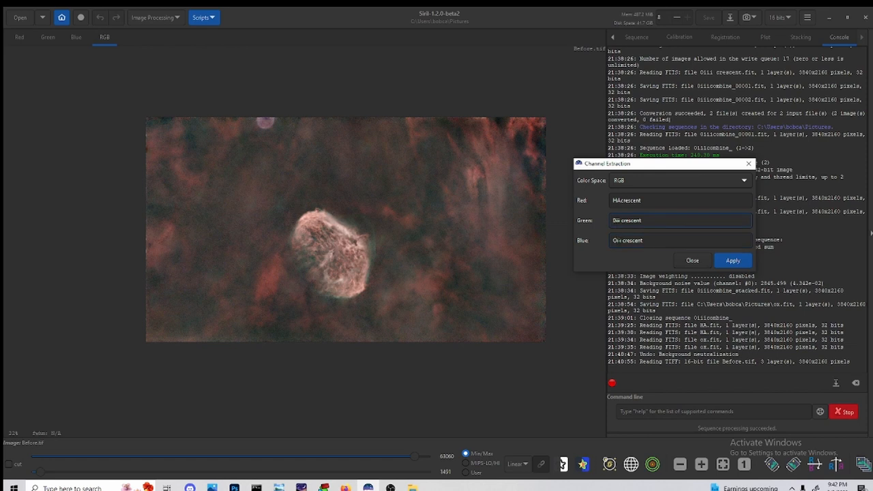
click(732, 259)
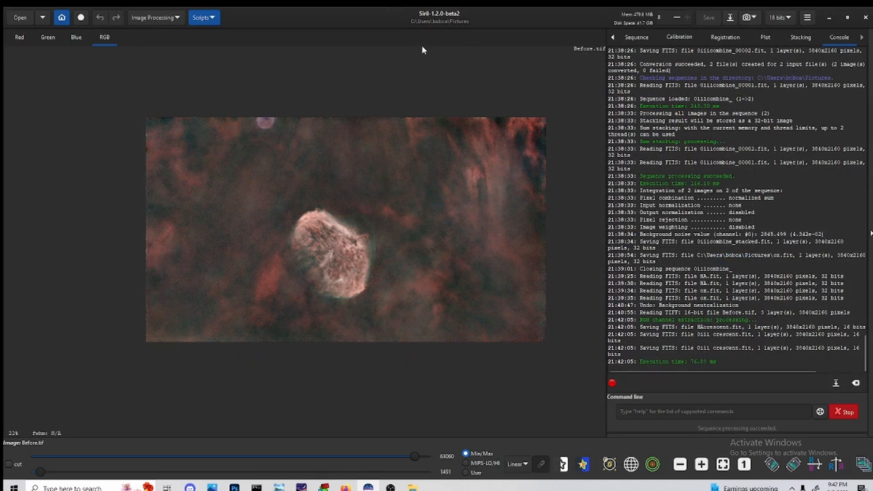
mouse_move(409, 22)
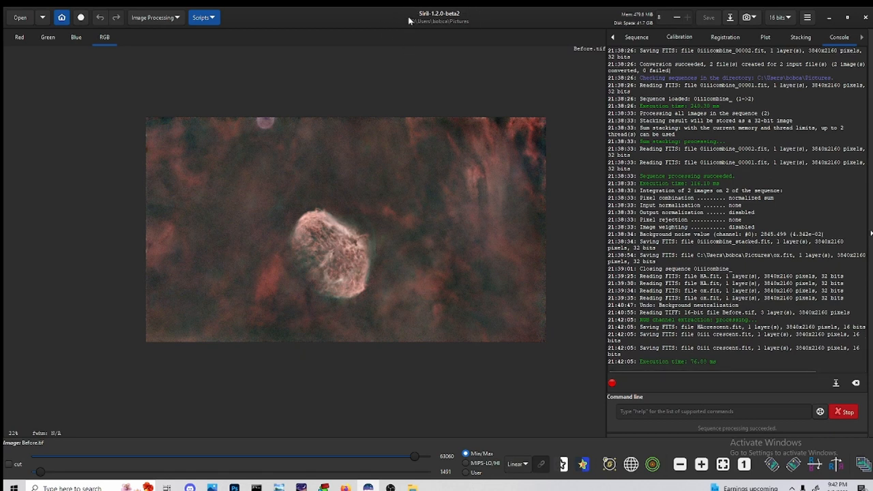
mouse_move(423, 26)
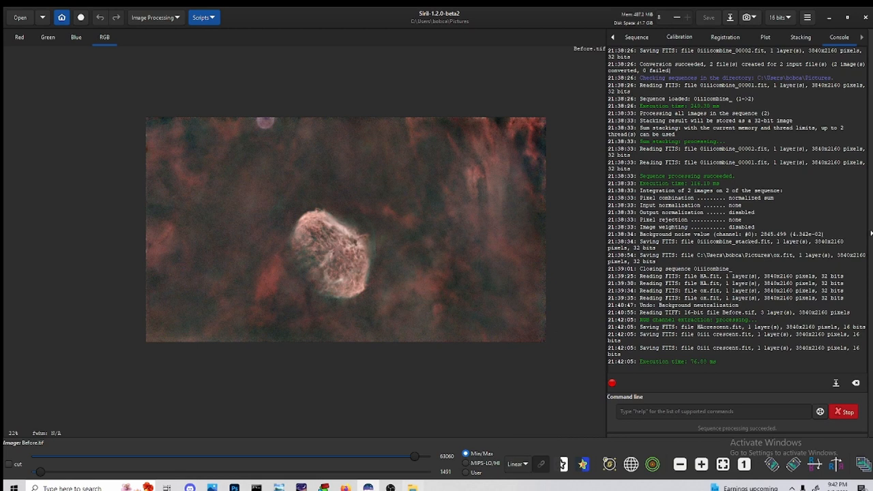
Step: Convert the two Crescent OIII channel files into a sequence and sum-stack them
click(799, 37)
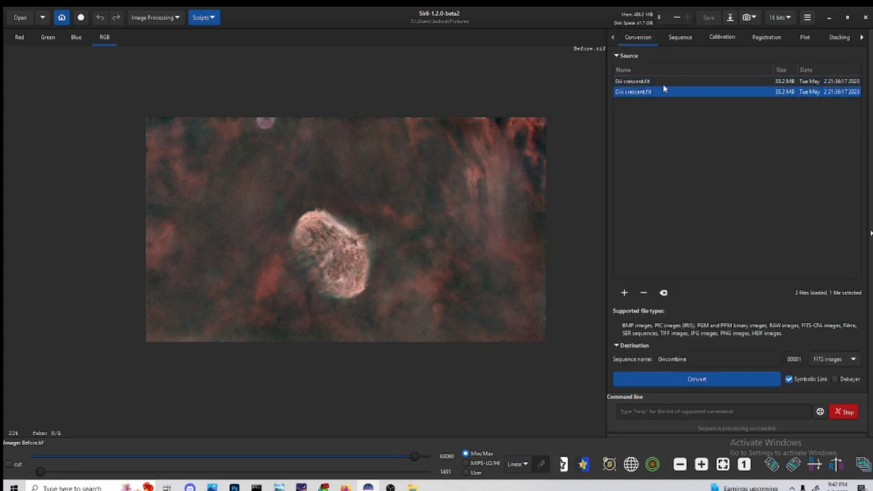
click(632, 82)
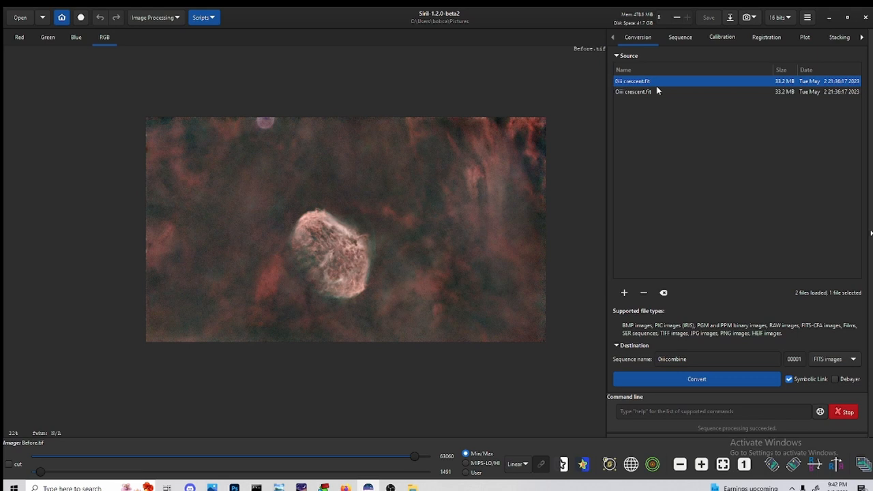
click(695, 379)
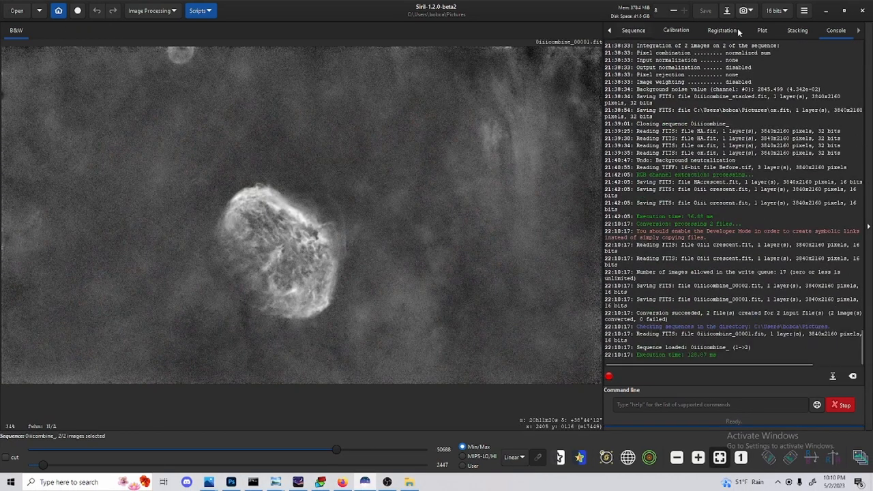
click(797, 30)
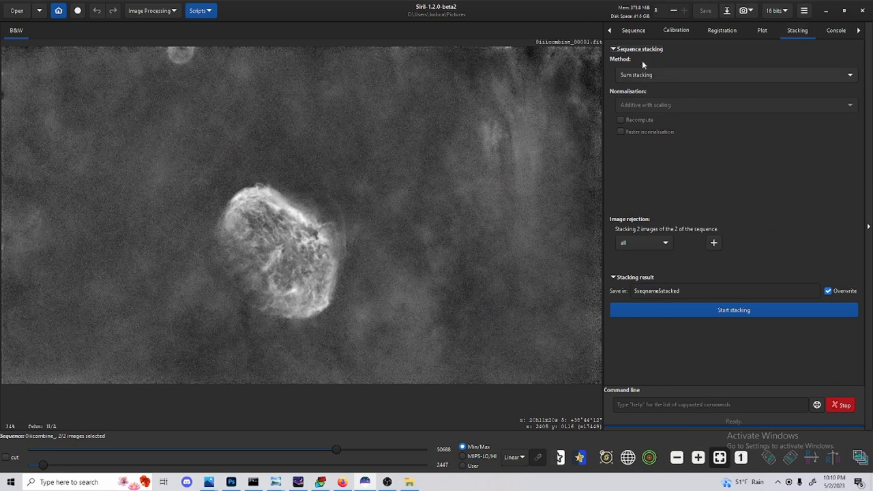
mouse_move(745, 77)
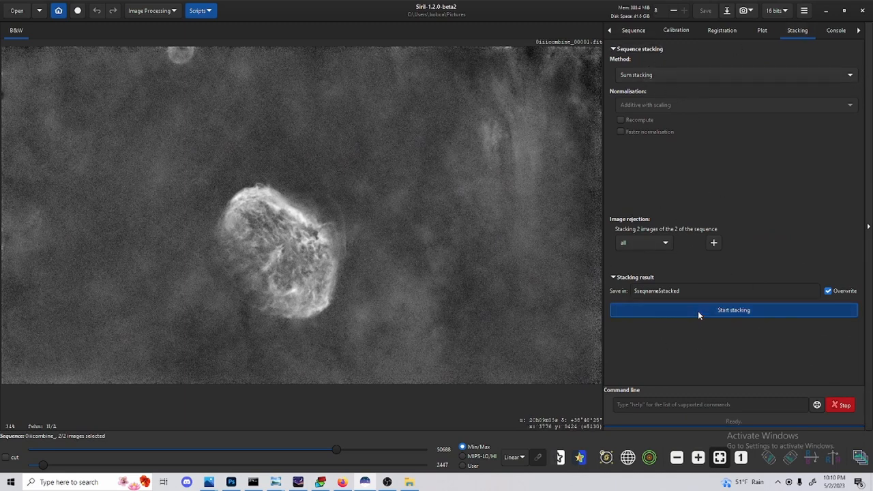
click(734, 310)
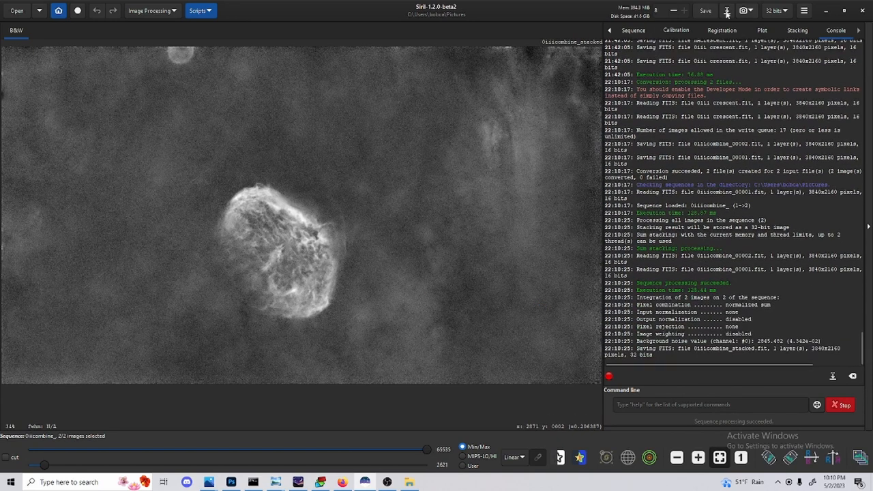
Step: Save the sum-stacked result as an OIII FITS file in Pictures
click(705, 11)
text(OX.fit)
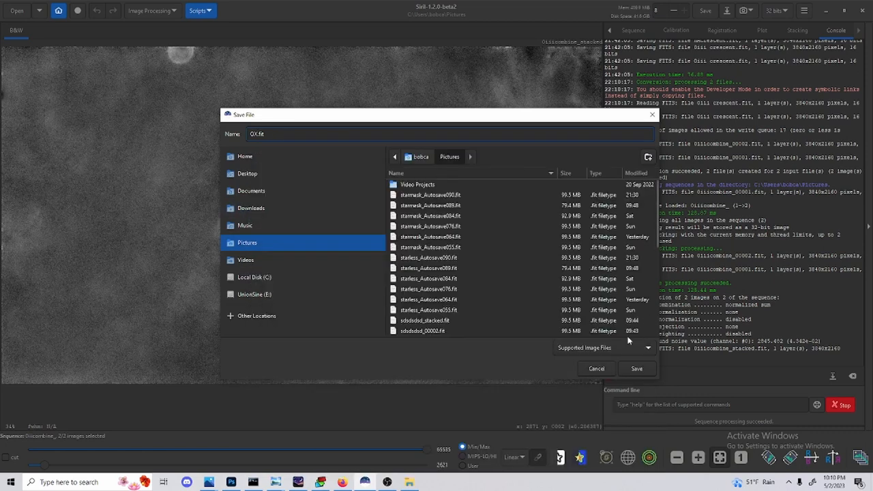
click(602, 348)
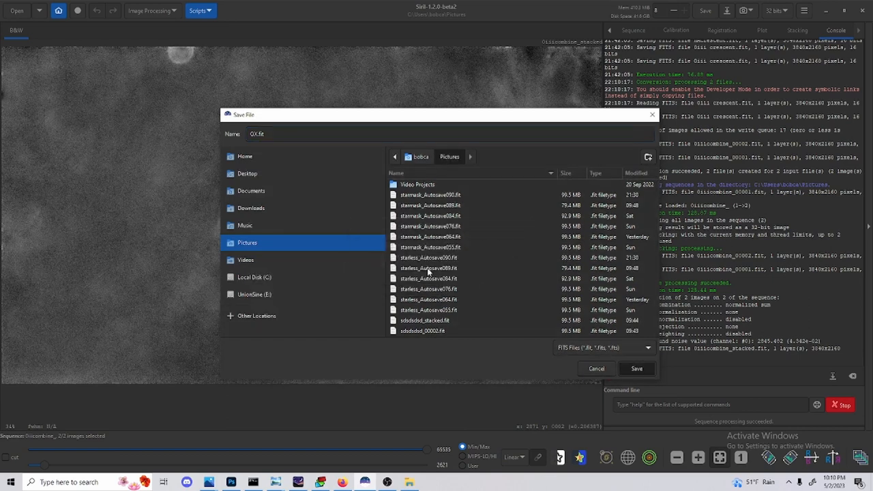
click(635, 368)
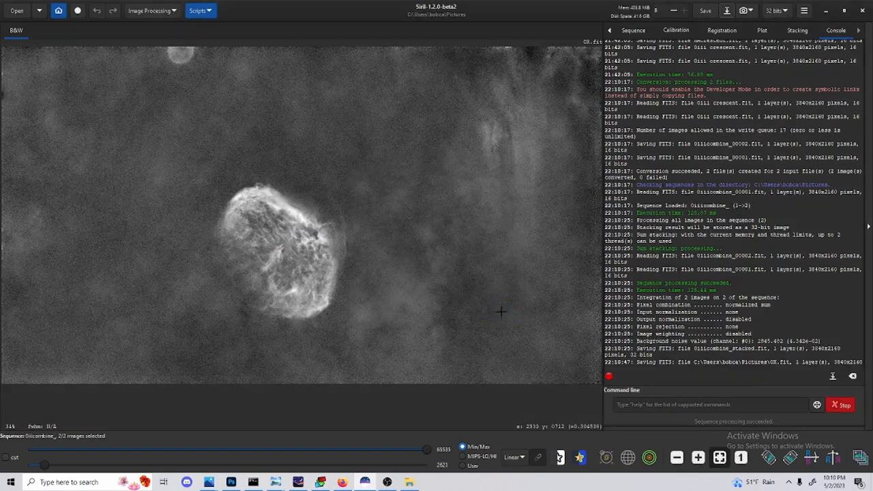
mouse_move(145, 11)
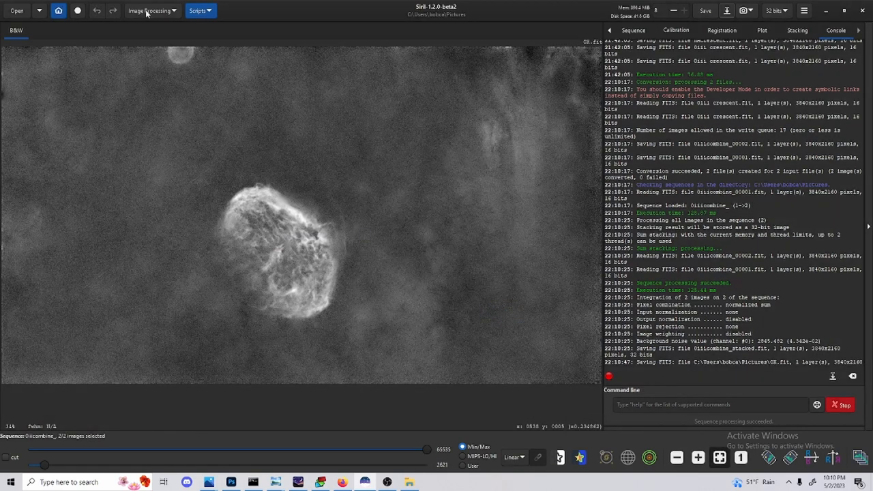
Step: In RGB Composition, load Ha as red and OIII as green and blue to build the composite
click(148, 11)
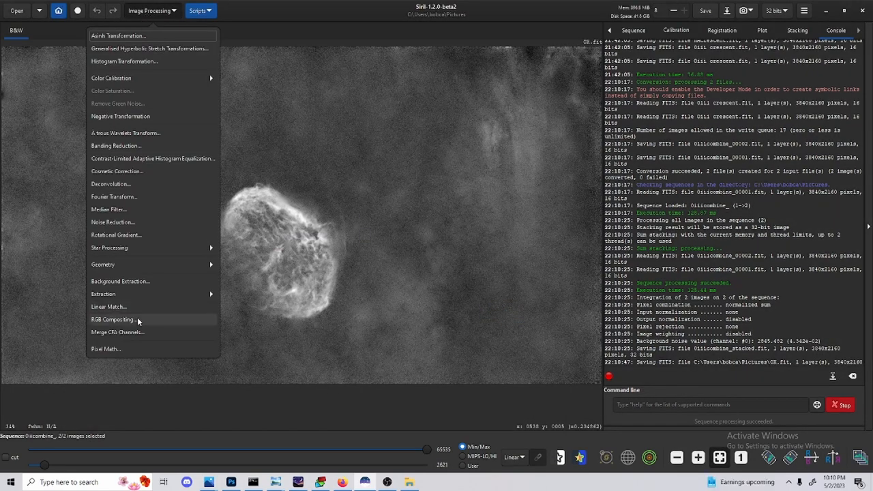
click(113, 320)
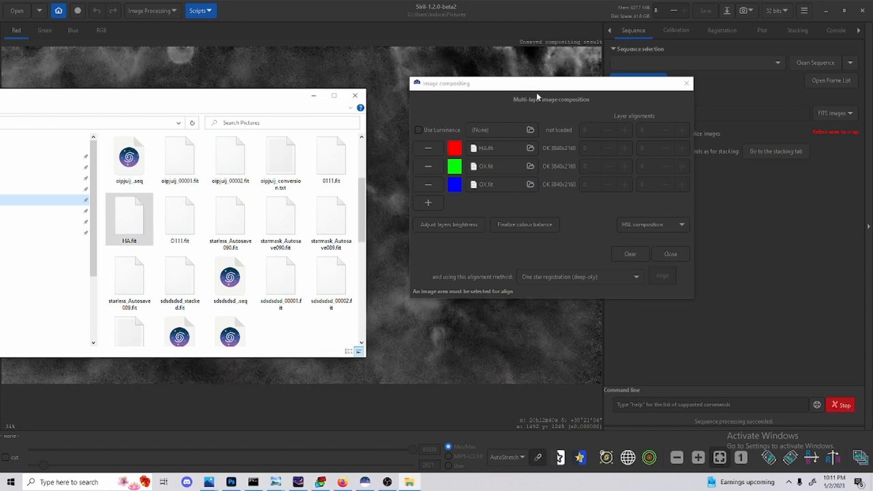
click(101, 30)
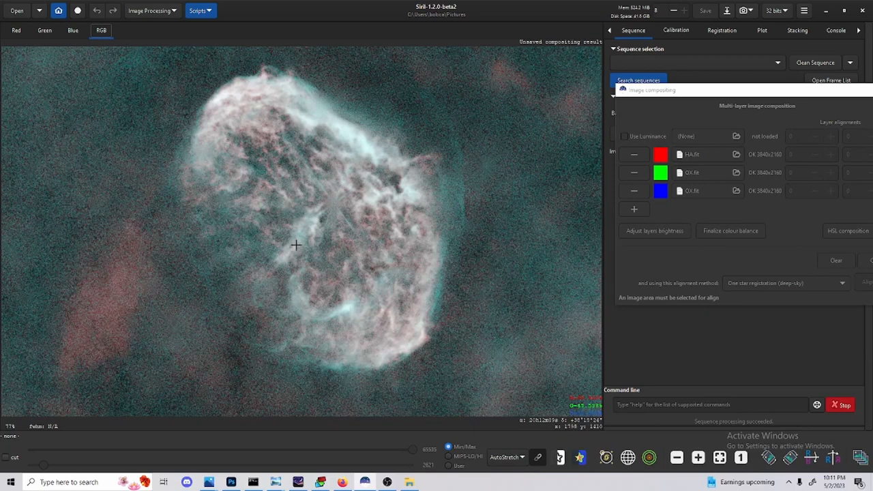
scroll(down, 3)
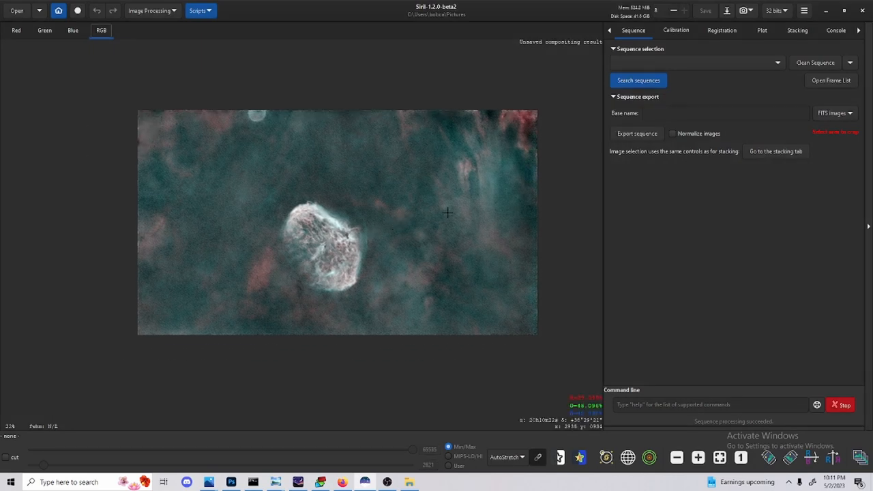
Step: Set the marked empty sky patch as the Color Calibration background reference
click(149, 11)
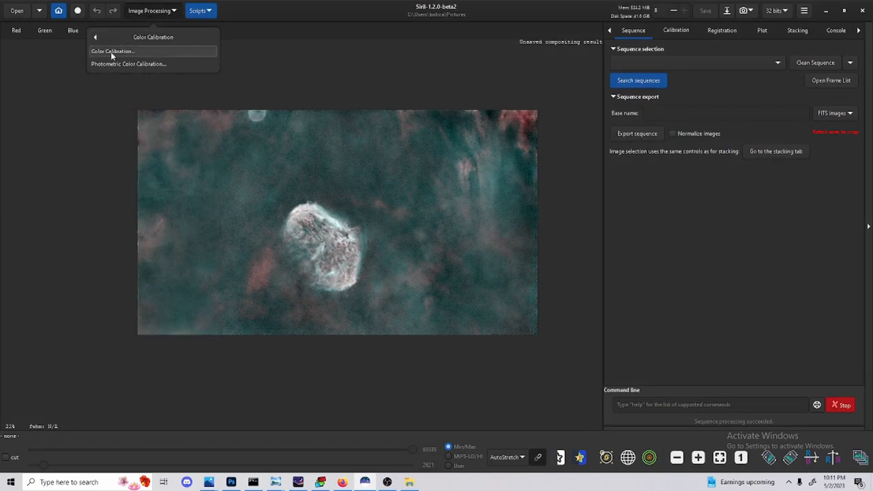
click(112, 52)
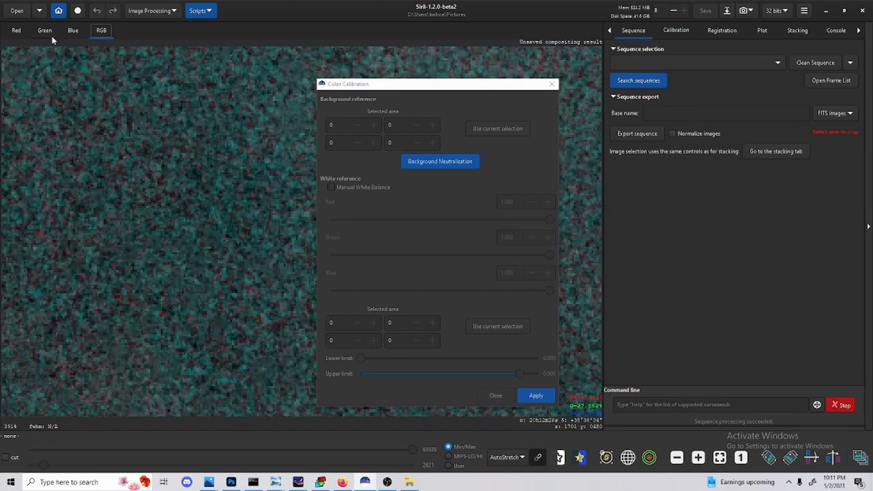
click(44, 30)
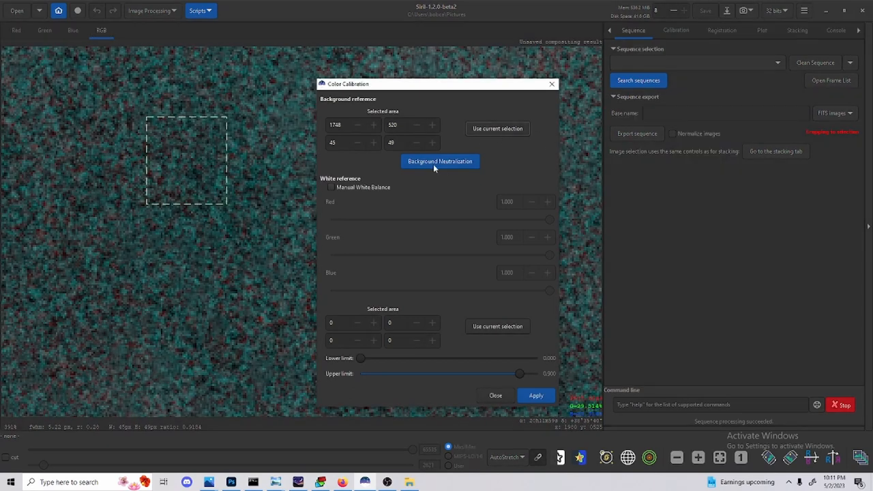
Step: Apply Background Neutralization to the composite and close the calibration tool
click(439, 160)
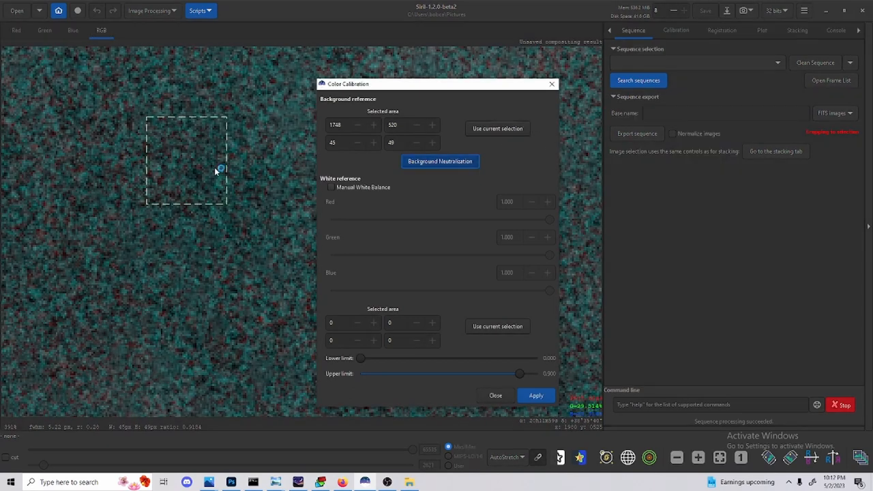
click(439, 161)
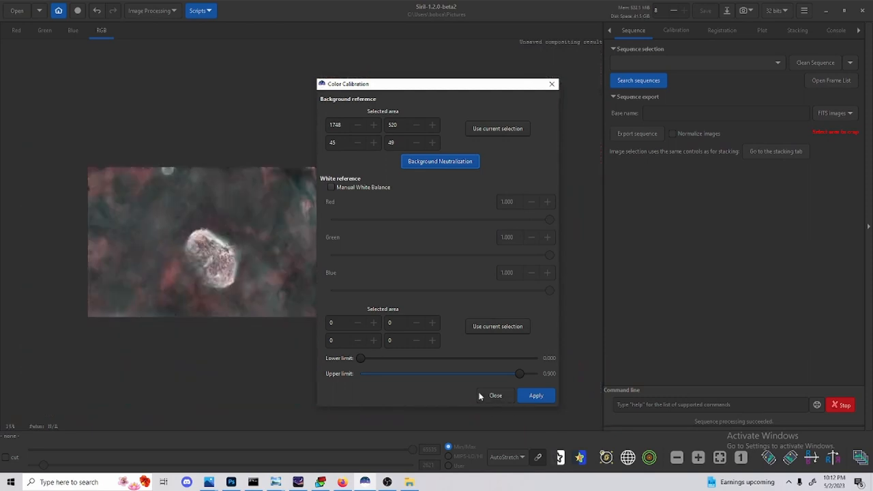
click(495, 395)
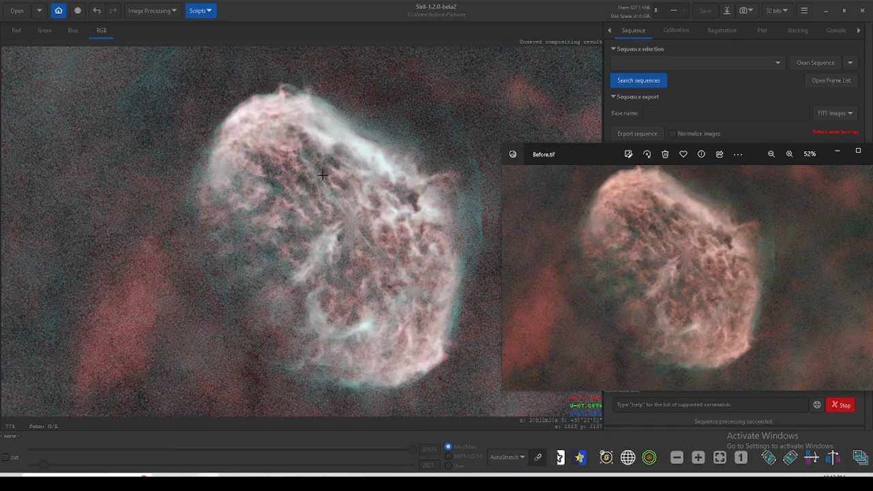
mouse_move(766, 245)
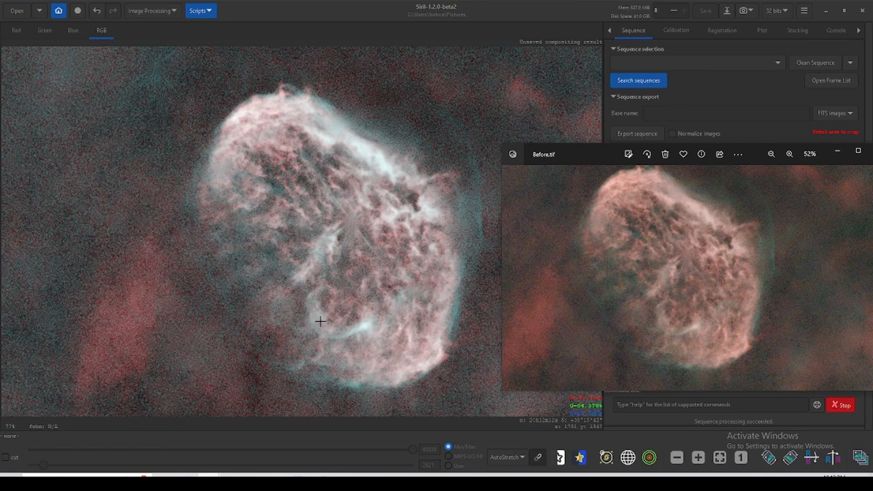
mouse_move(452, 169)
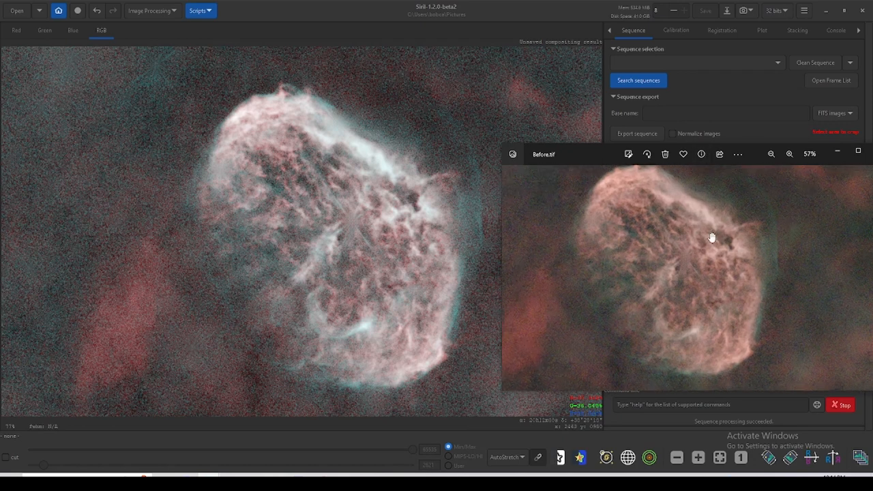
Step: Zoom out the original Before.tif to view it whole beside the Siril composite
click(770, 153)
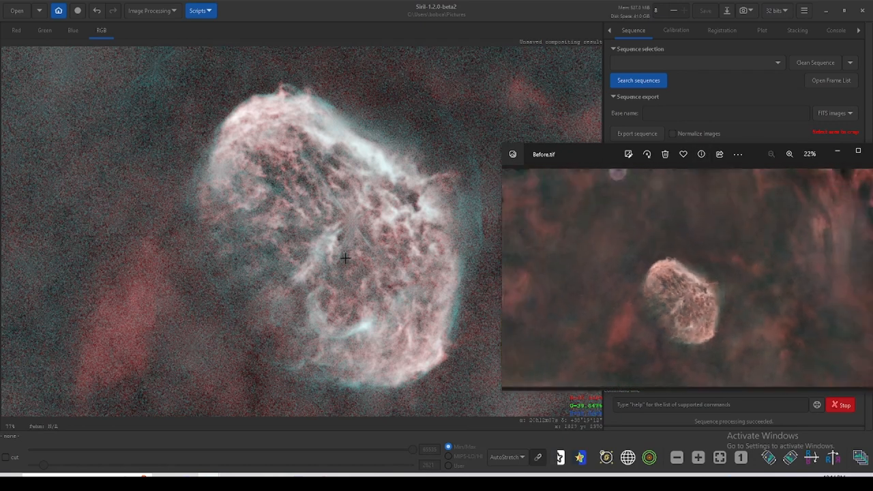